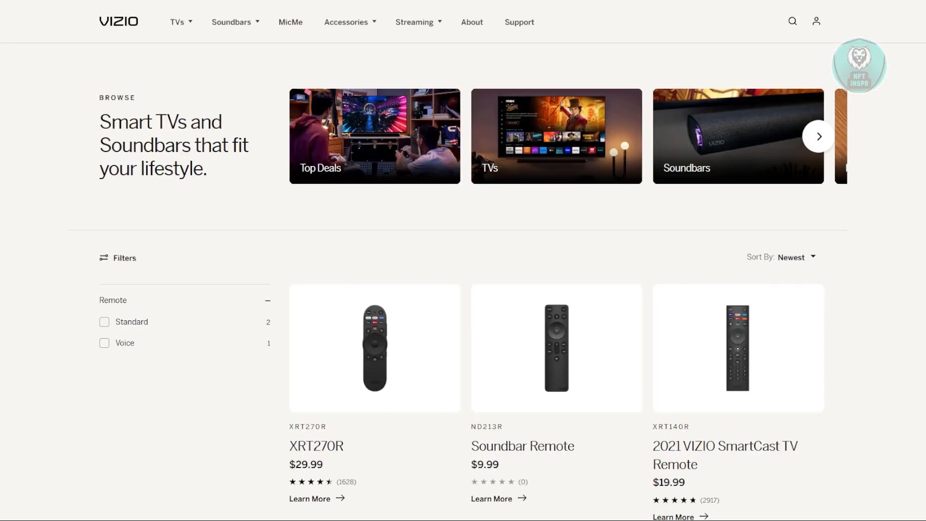
mouse_move(905, 226)
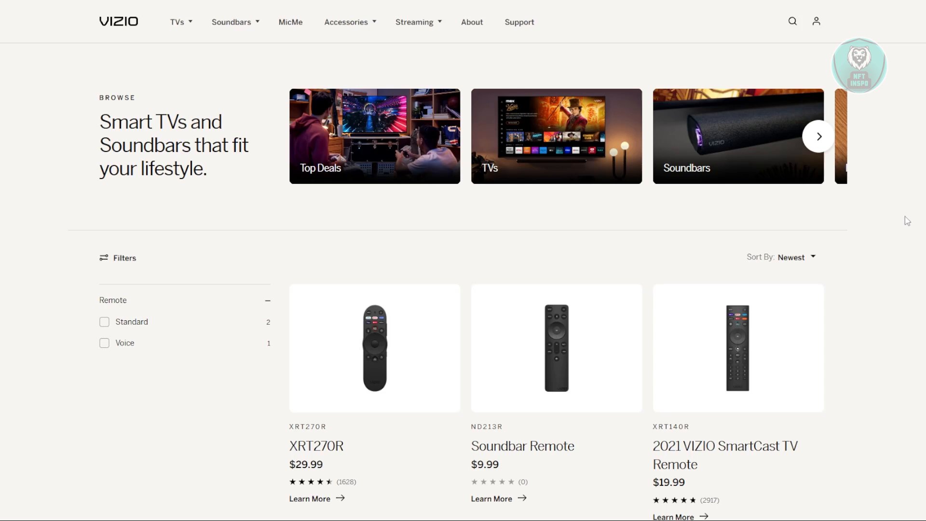
mouse_move(917, 255)
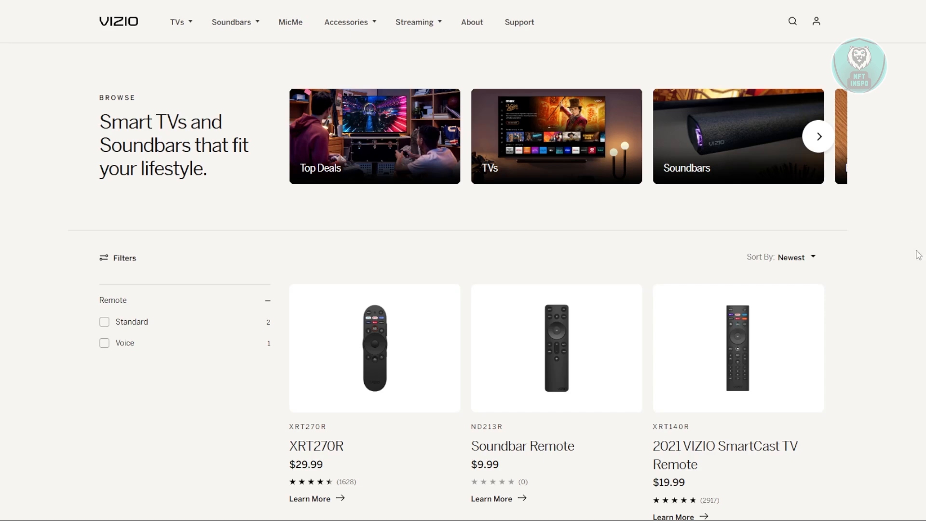
mouse_move(884, 246)
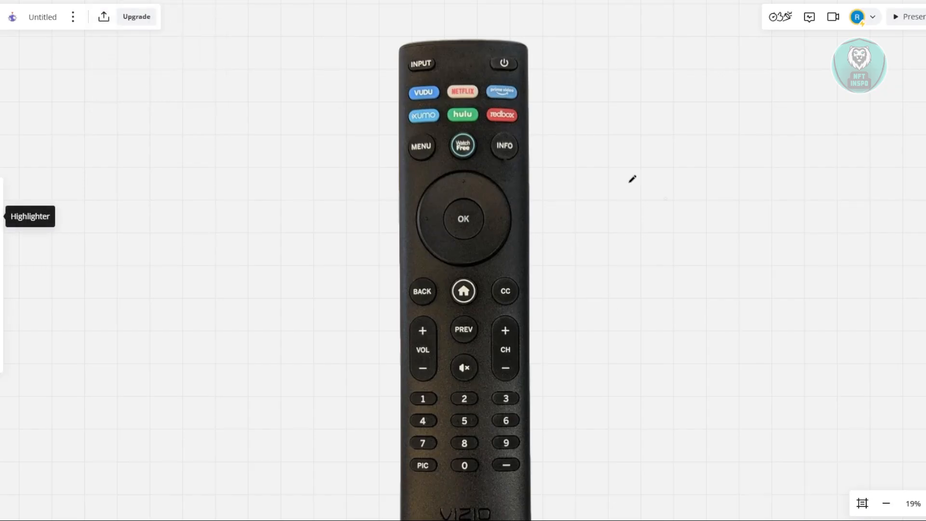
mouse_move(817, 290)
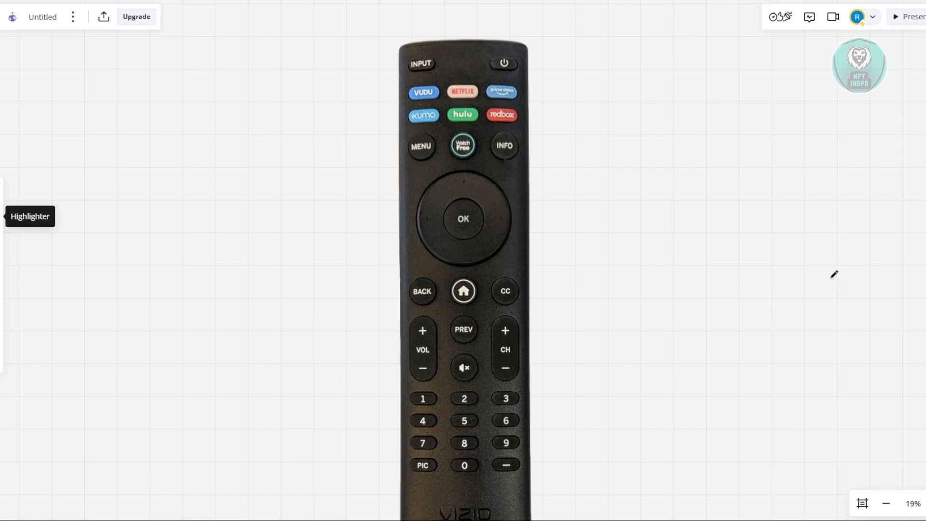
mouse_move(779, 273)
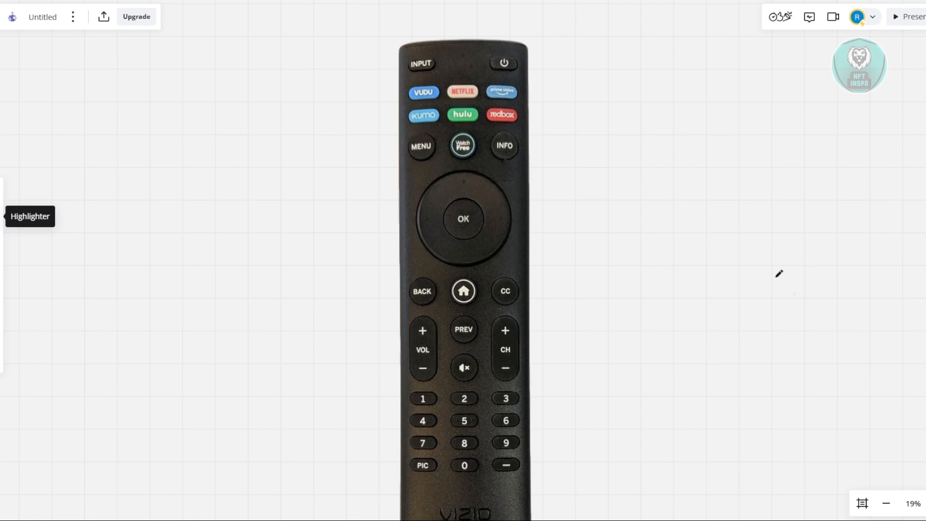
Circle the remote's power button with a yellow highlighter stroke, then place a teal sticky note below.
drag(509, 44, 546, 80)
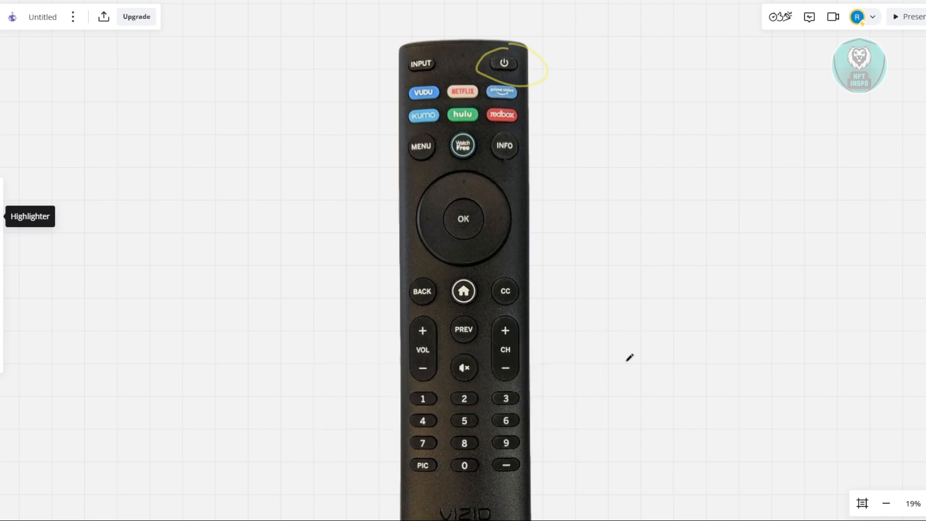
mouse_move(620, 367)
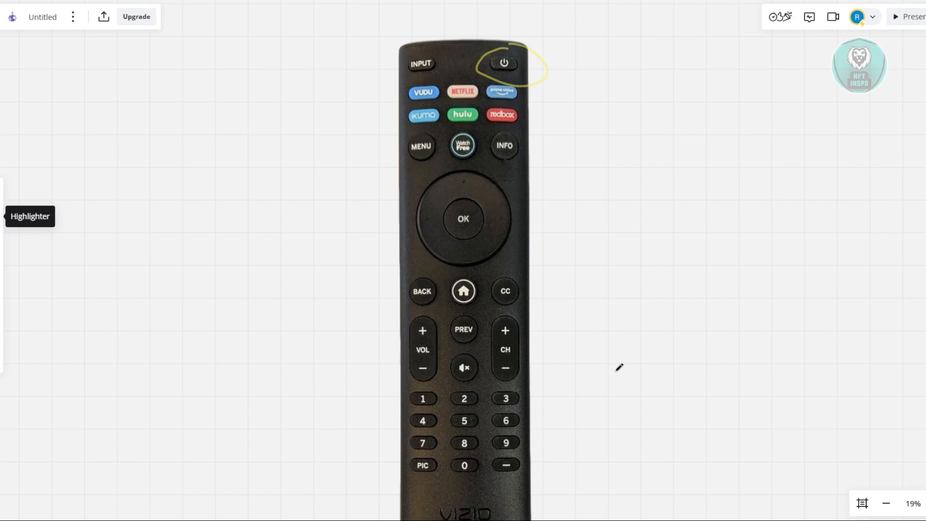
mouse_move(619, 366)
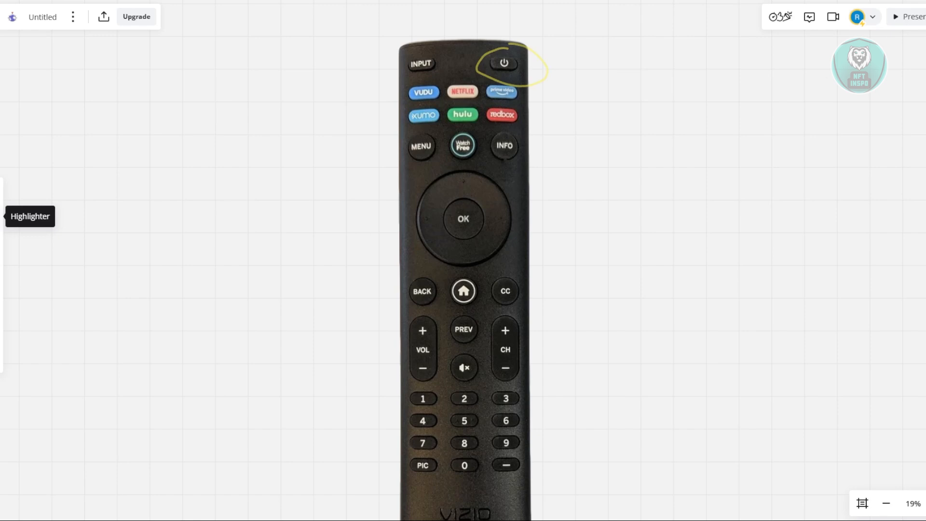
drag(404, 351, 501, 440)
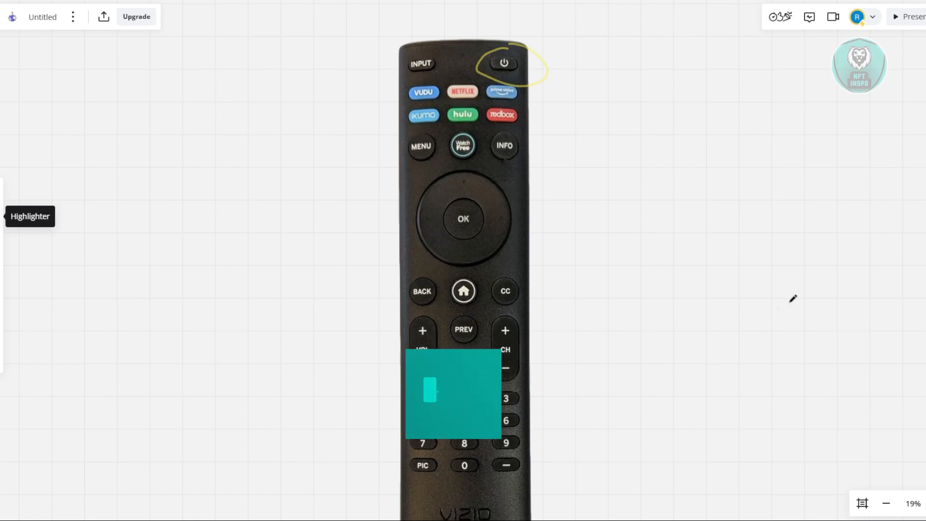